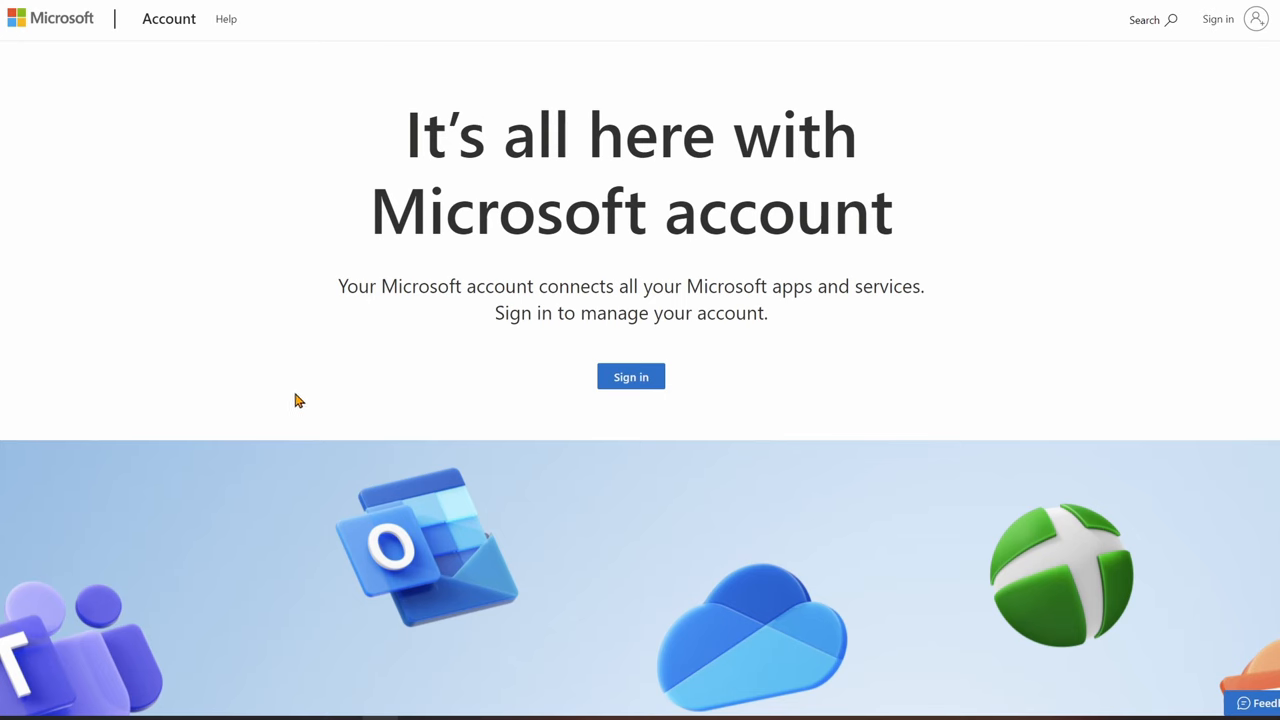
pyautogui.moveTo(1252, 166)
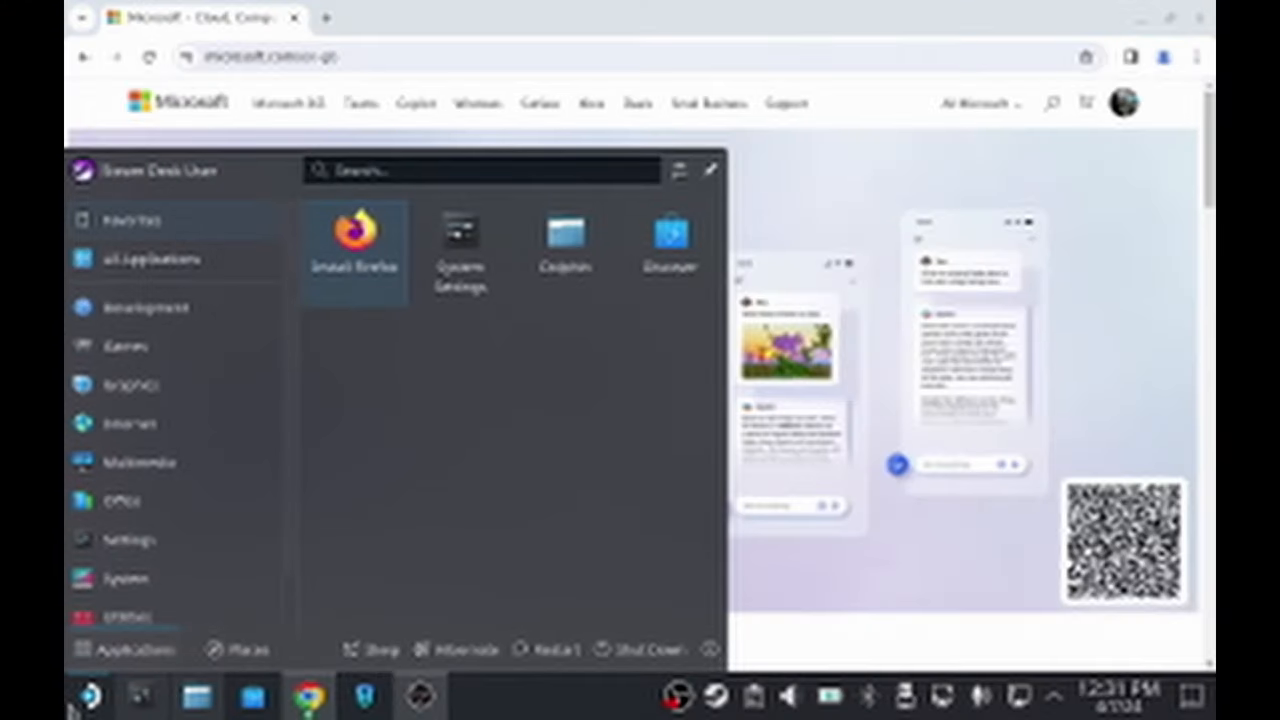
# - Search the launcher for 'disco' to bring up Discover
pyautogui.write('disco')
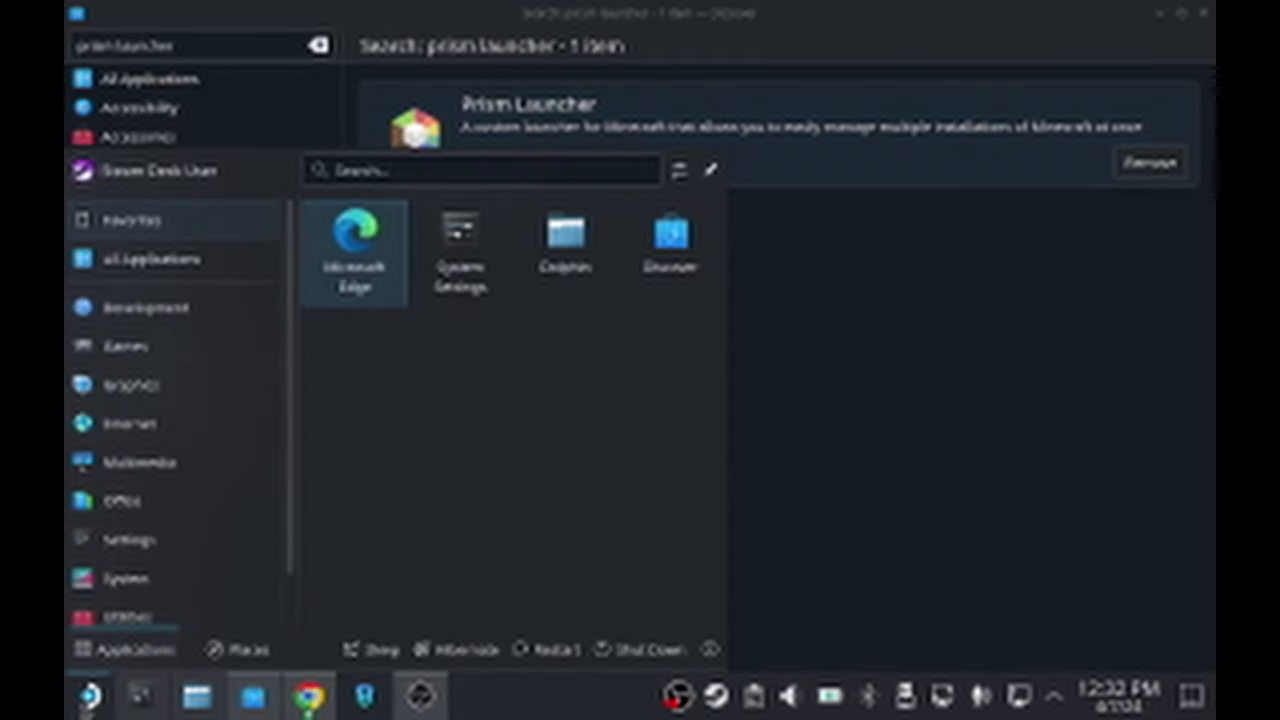
# - Launch Prism Launcher and start adding a Microsoft account from its account settings
pyautogui.write('pri')
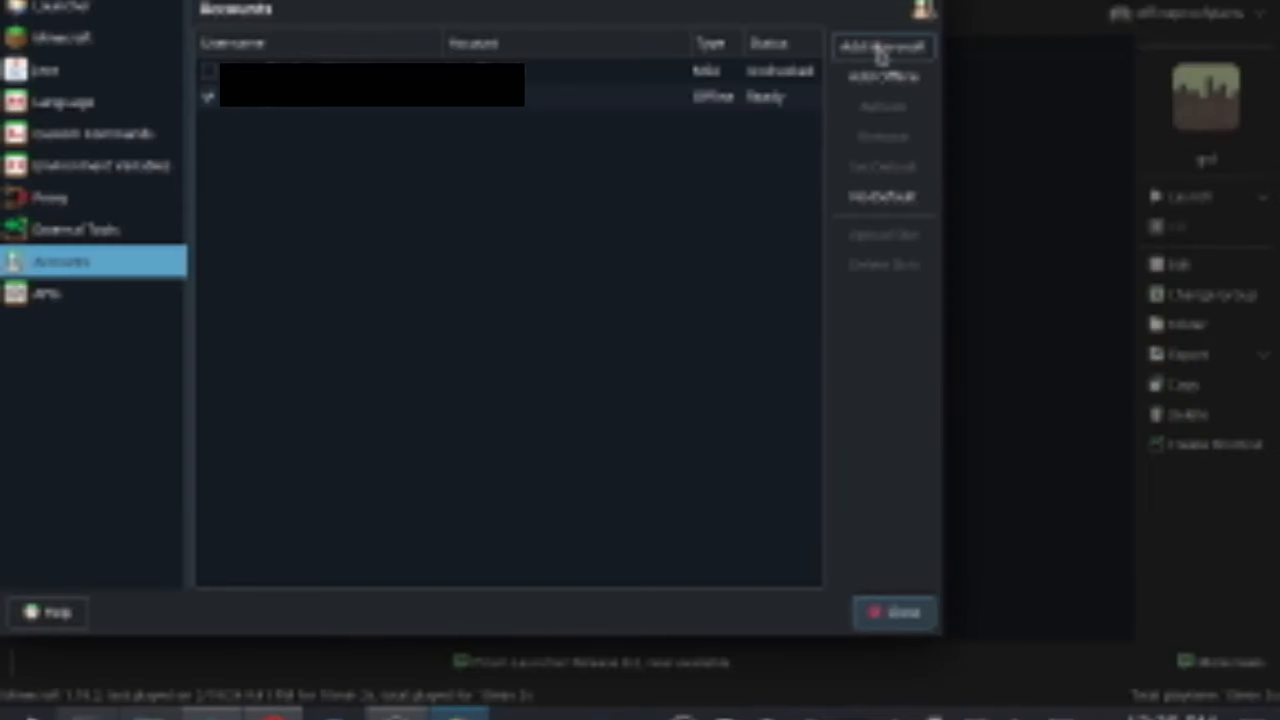
pyautogui.click(880, 48)
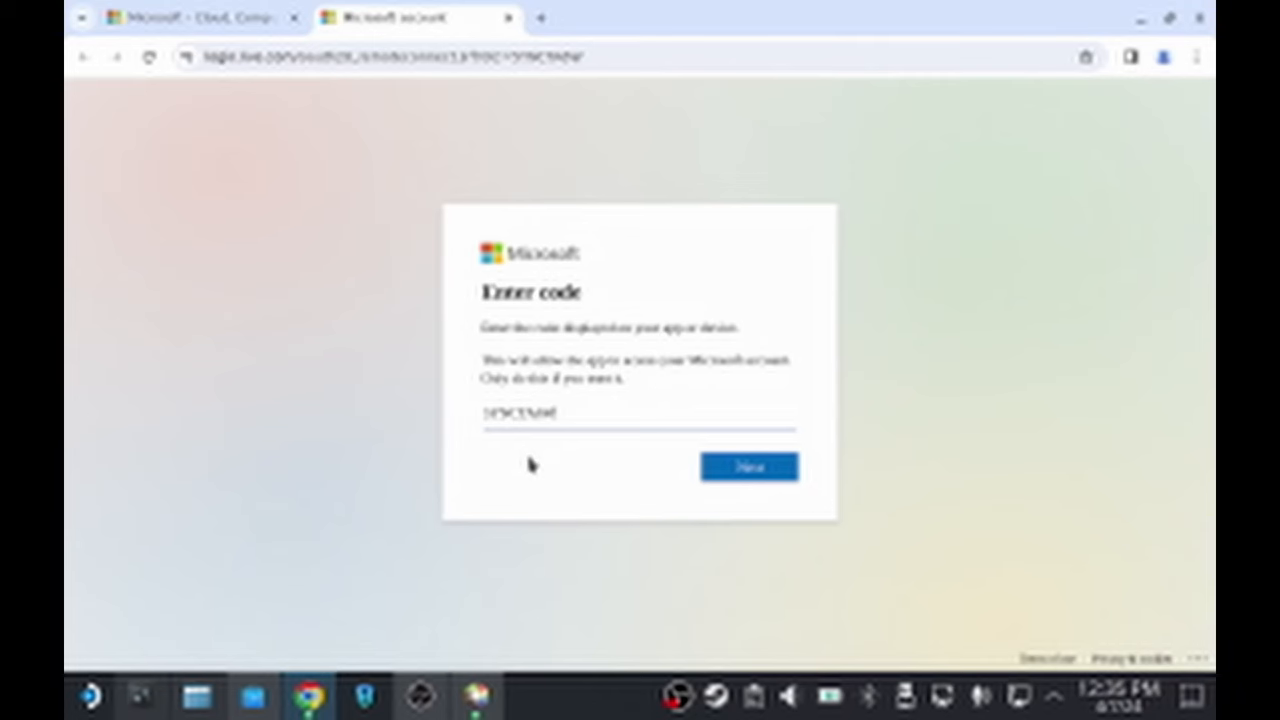
pyautogui.moveTo(520, 570)
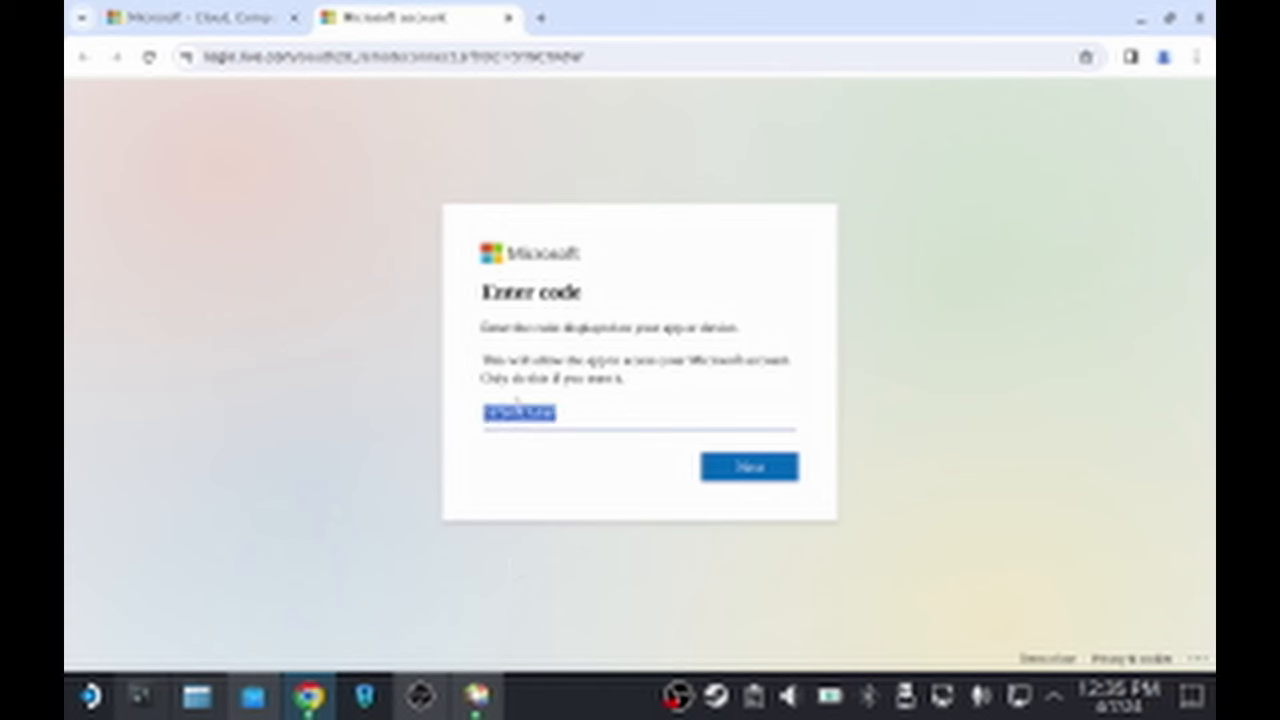
pyautogui.moveTo(490, 644)
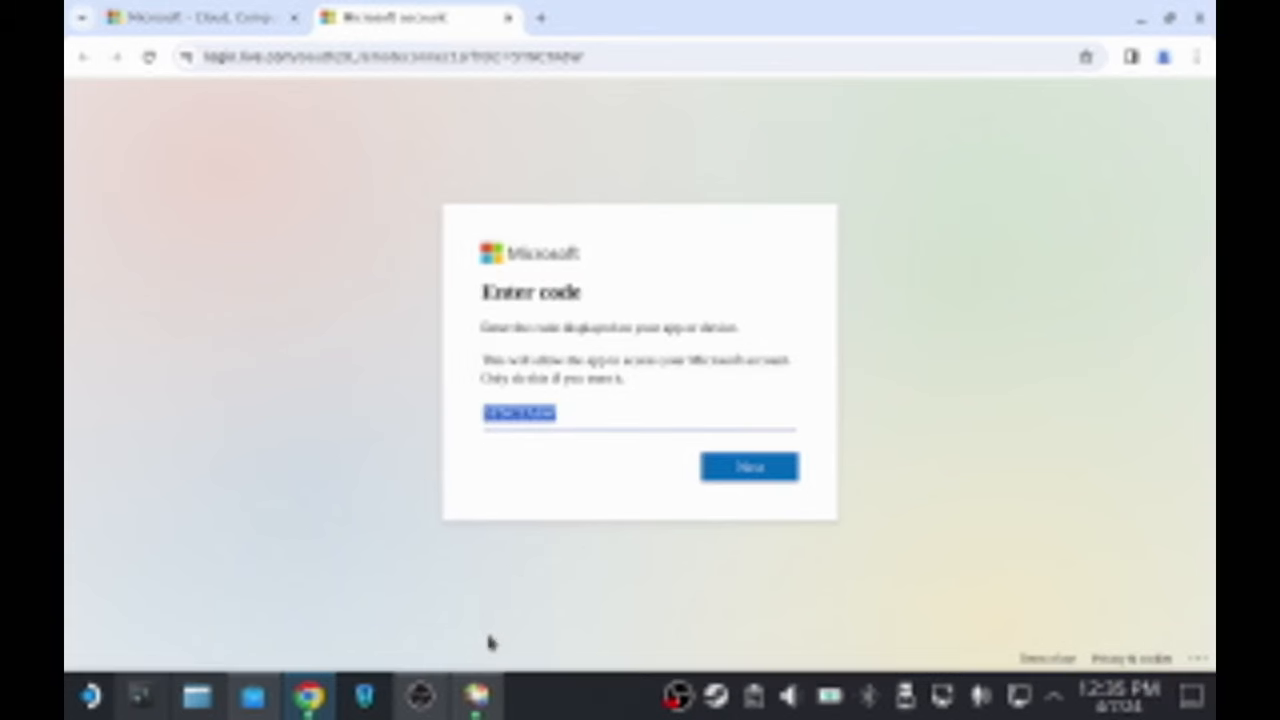
# - Confirm the device code from Prism Launcher and submit it on the Enter code page
pyautogui.click(748, 466)
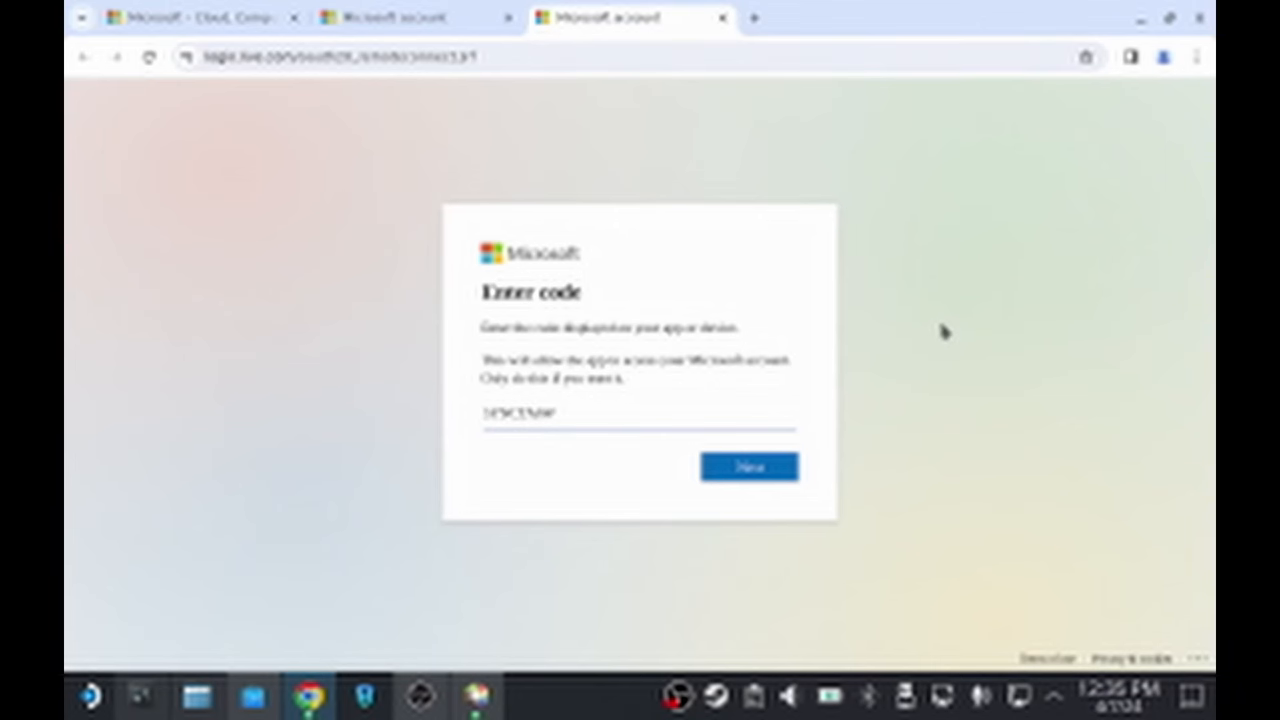
pyautogui.click(748, 466)
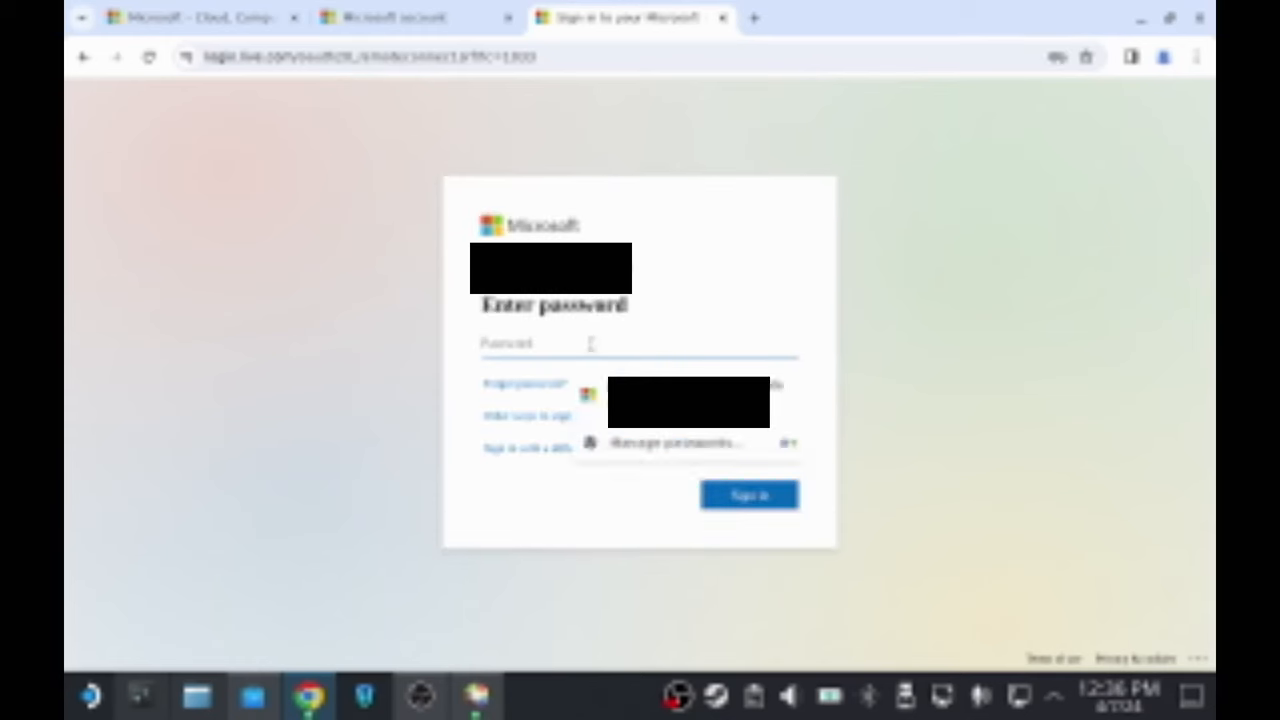
# - Sign in with the account password and accept Prism Launcher's access permissions
pyautogui.write('password')
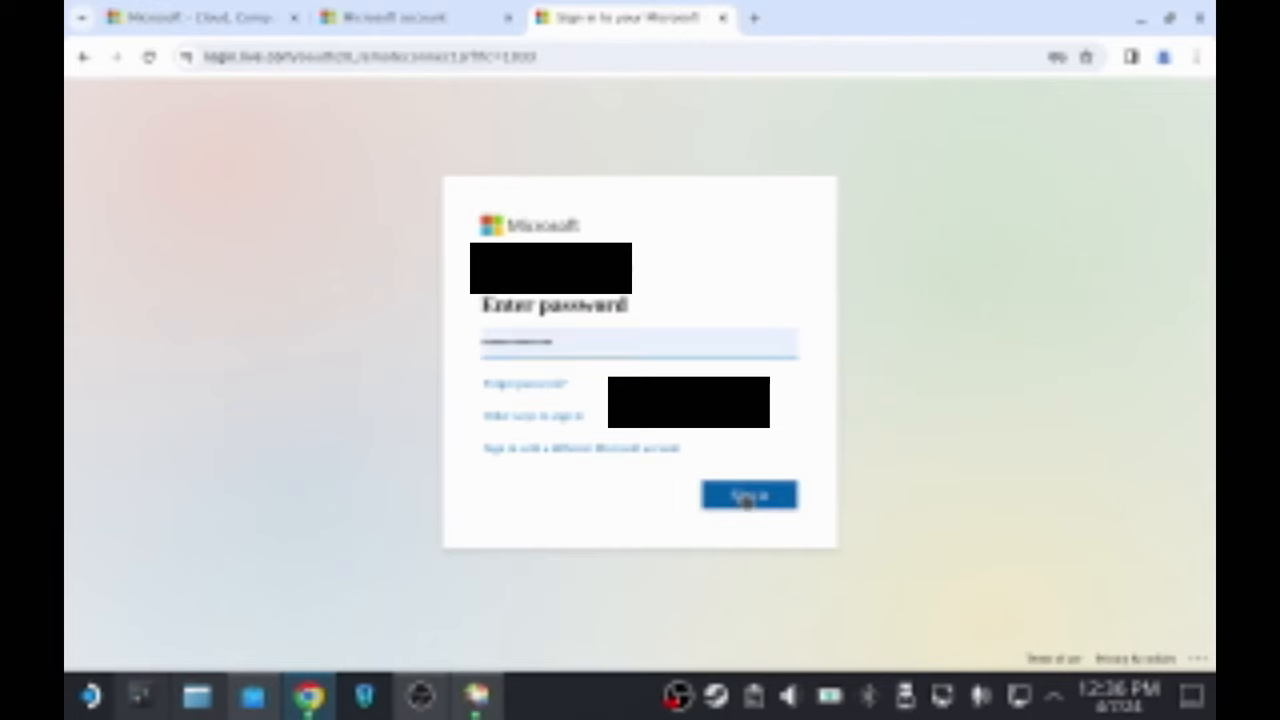
pyautogui.click(748, 496)
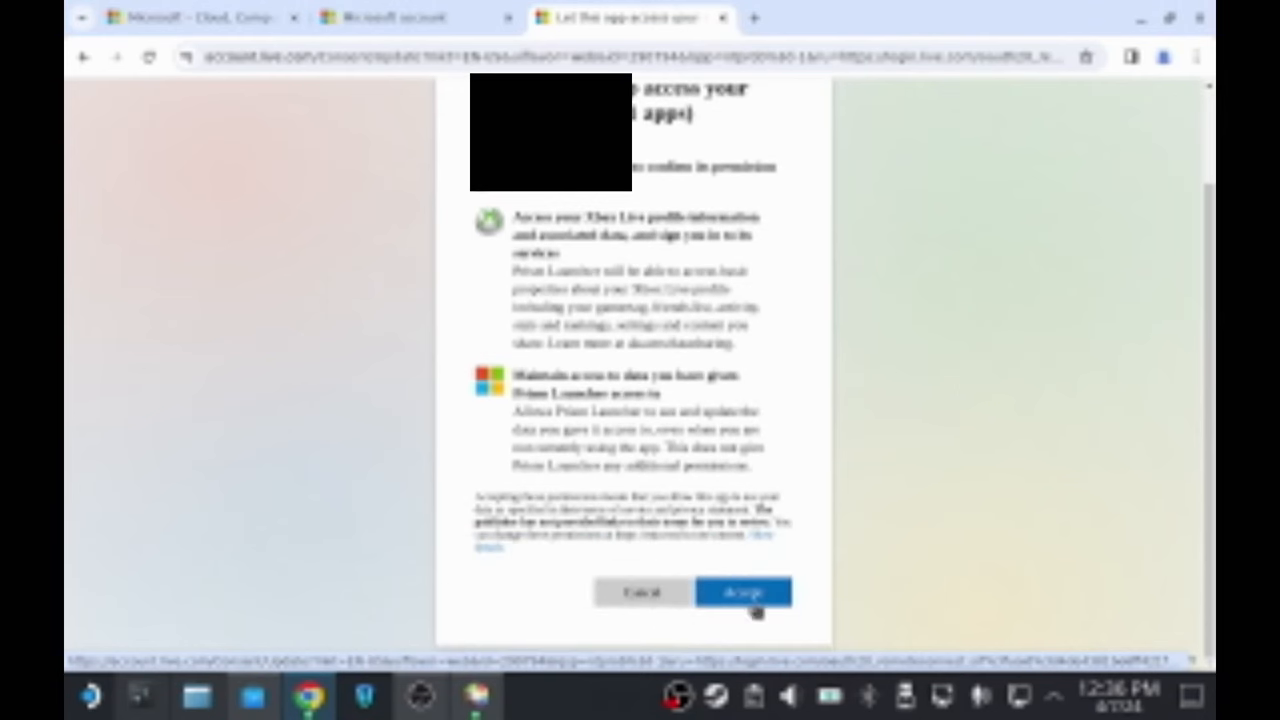
pyautogui.moveTo(742, 592)
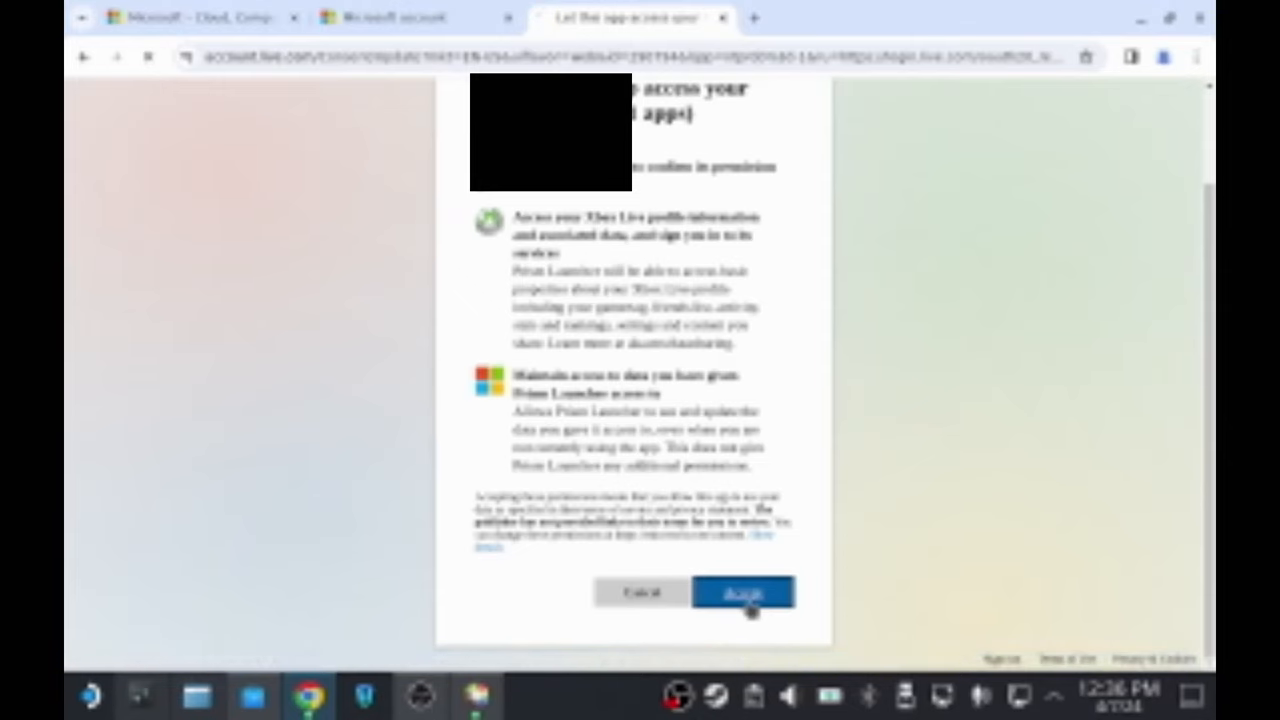
pyautogui.click(742, 592)
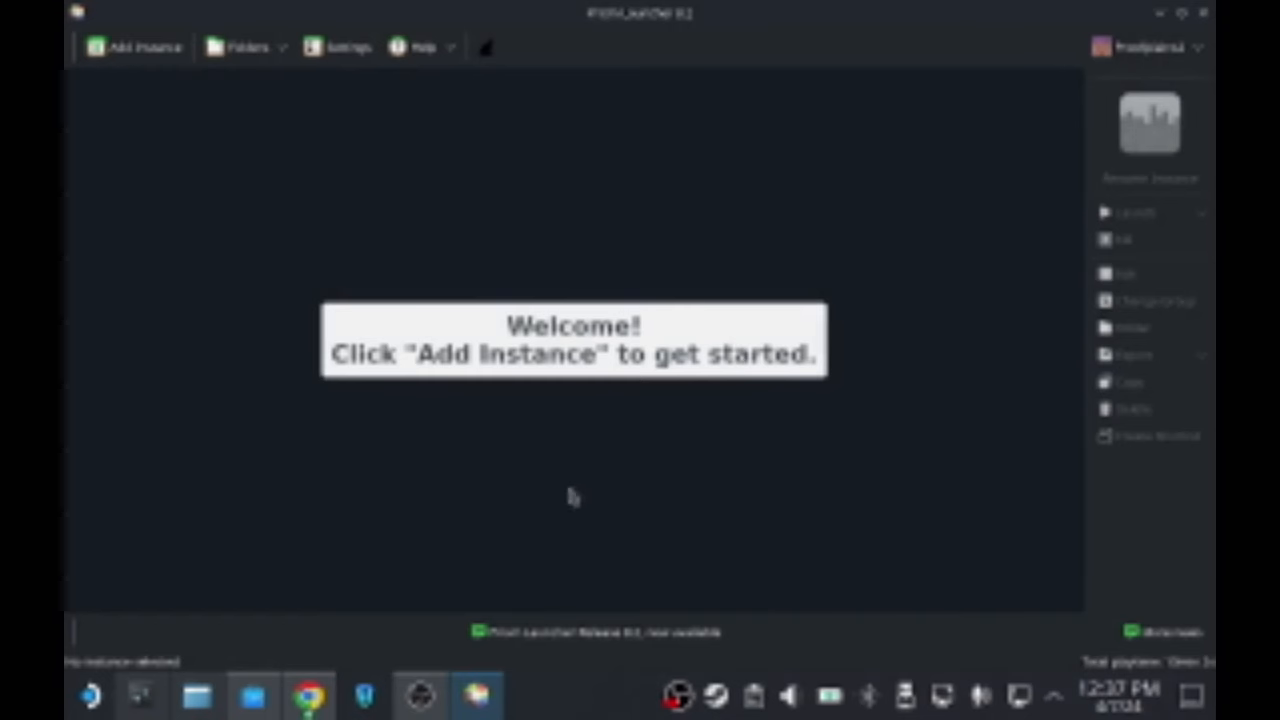
pyautogui.moveTo(284, 252)
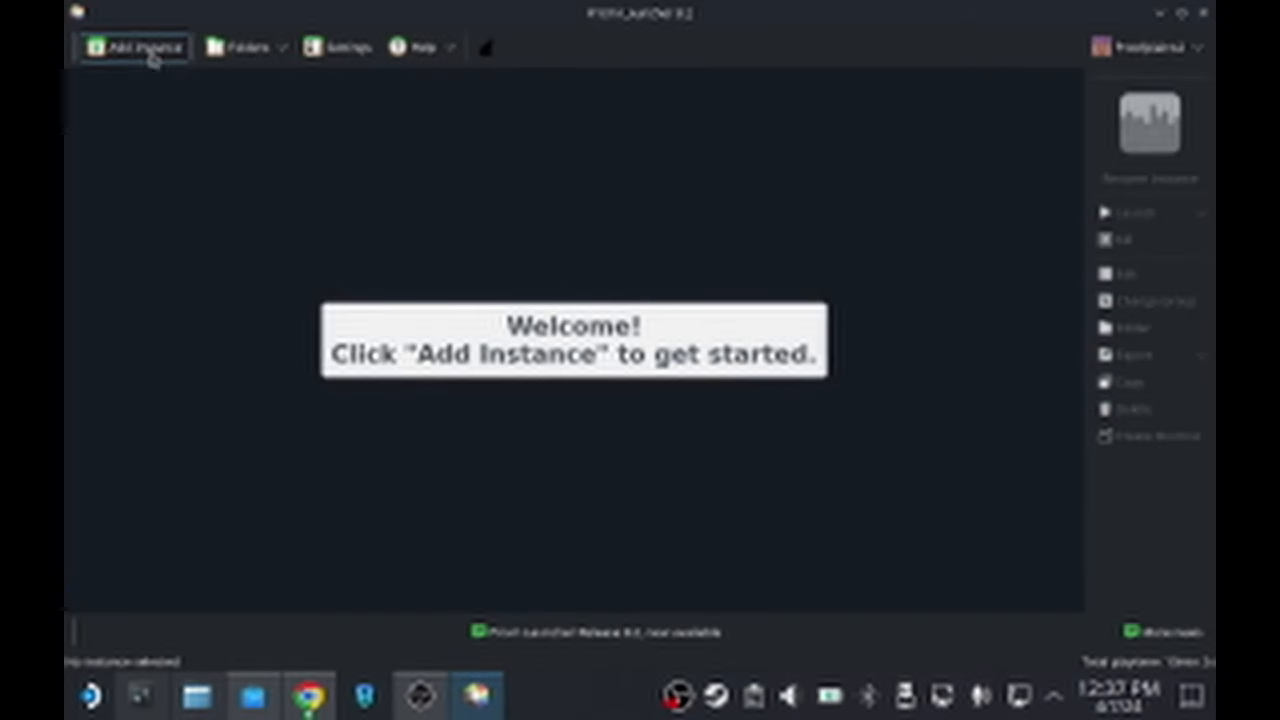
# - Start a new instance from the toolbar's Add Instance button
pyautogui.click(132, 48)
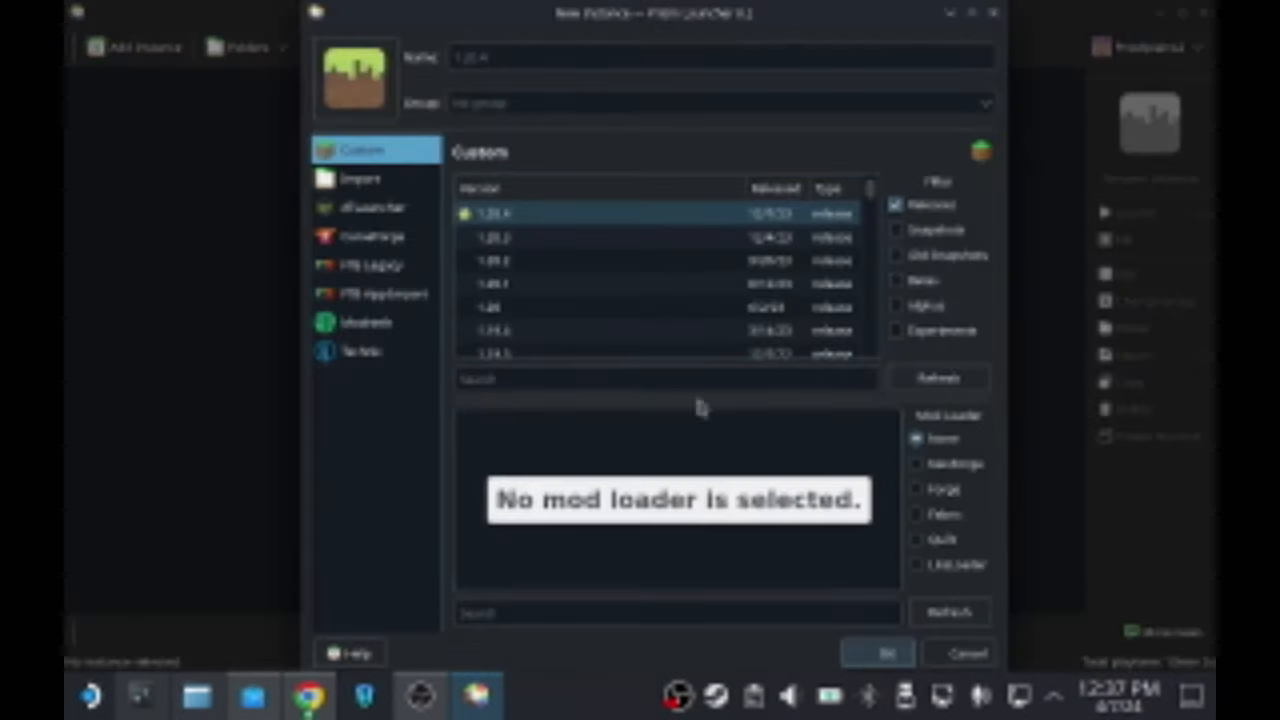